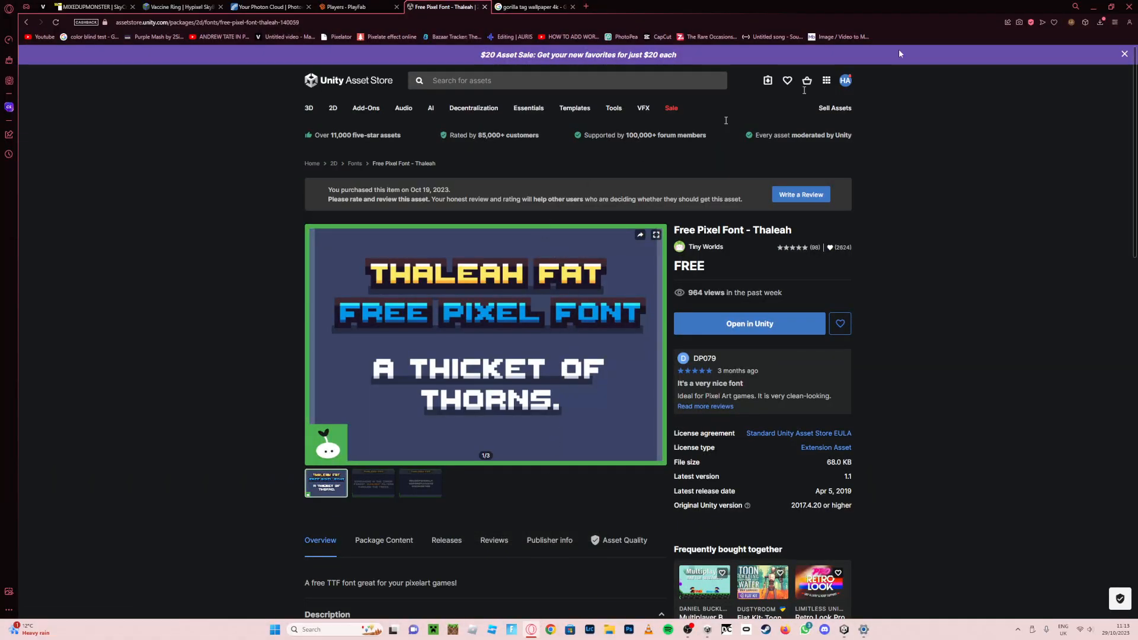
mouse_move(322, 277)
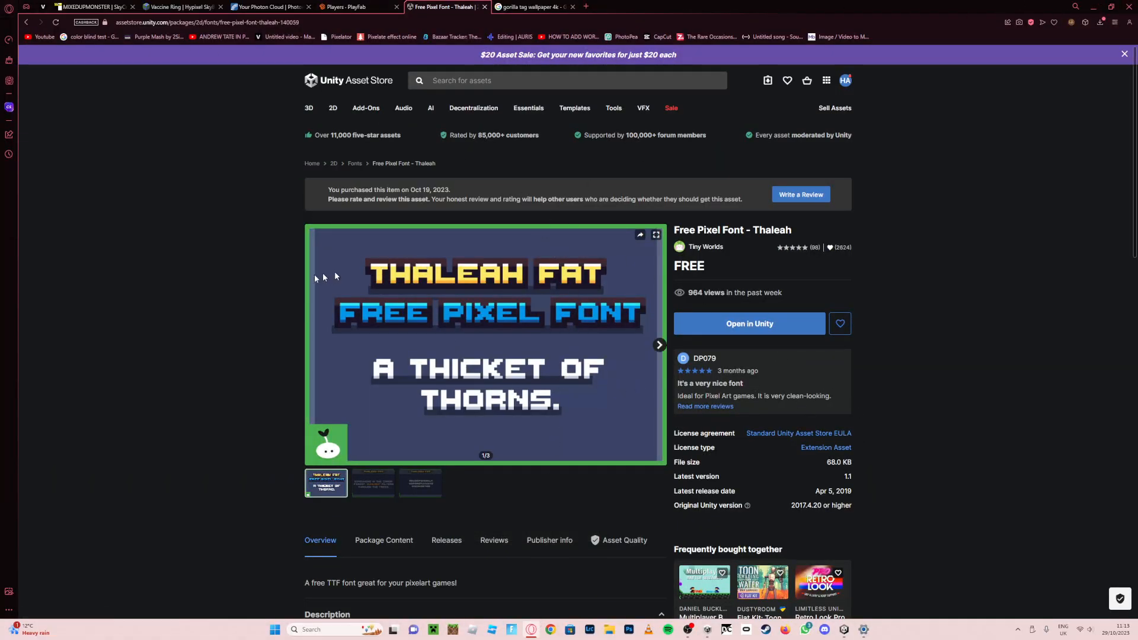
mouse_move(707, 342)
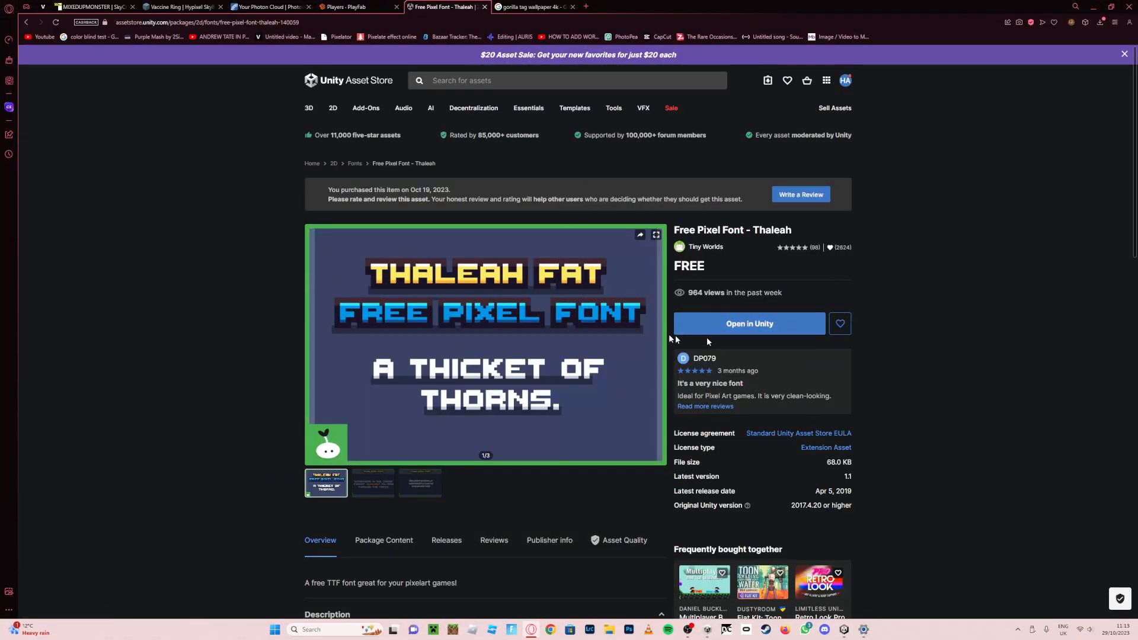
mouse_move(862, 312)
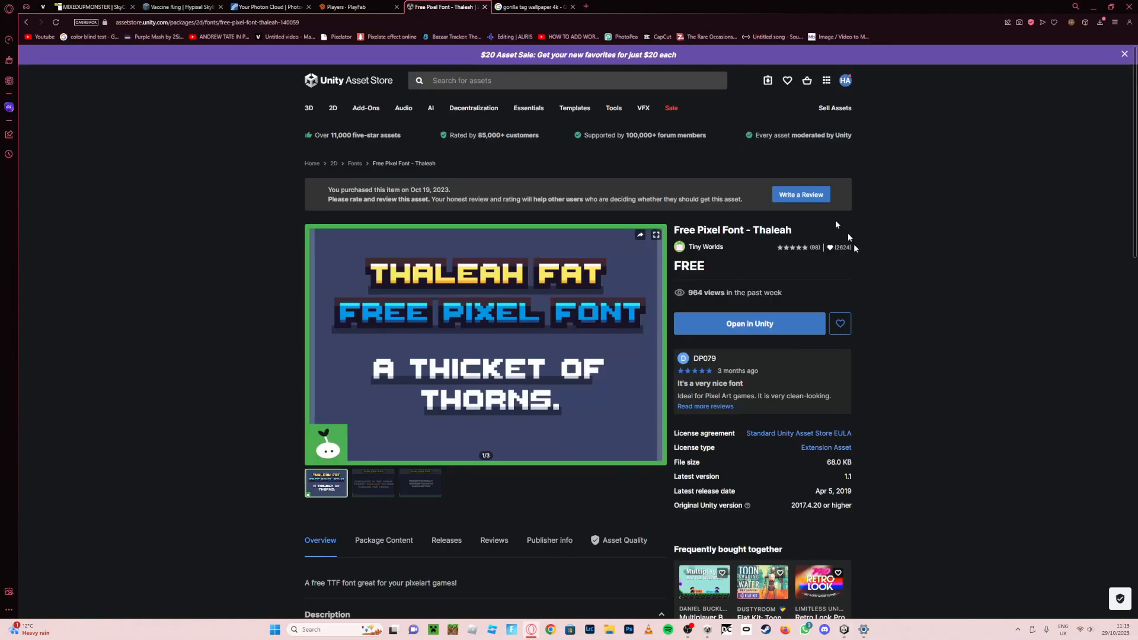
mouse_move(731, 329)
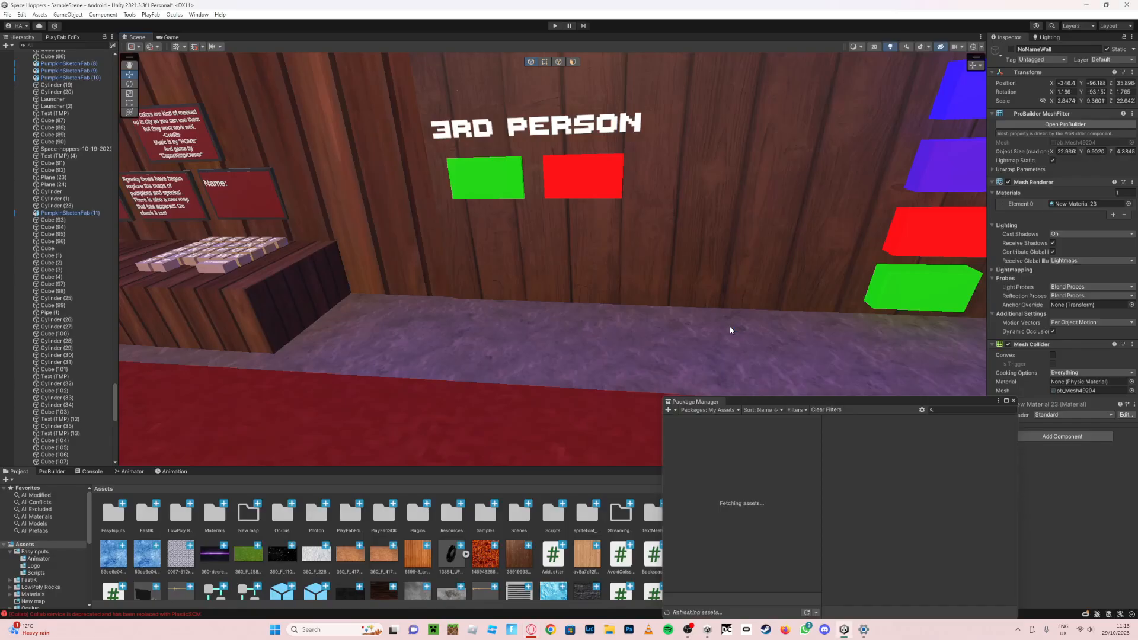
mouse_move(716, 427)
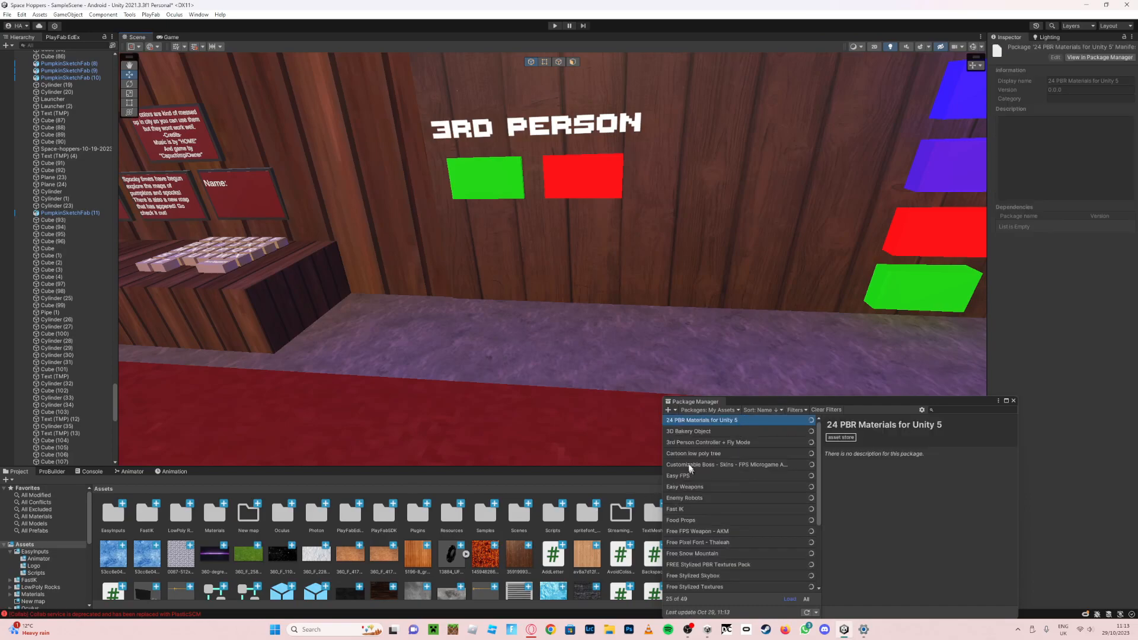
Select the Free Pixel Font - Thaleah package in Package Manager's My Assets list
click(697, 471)
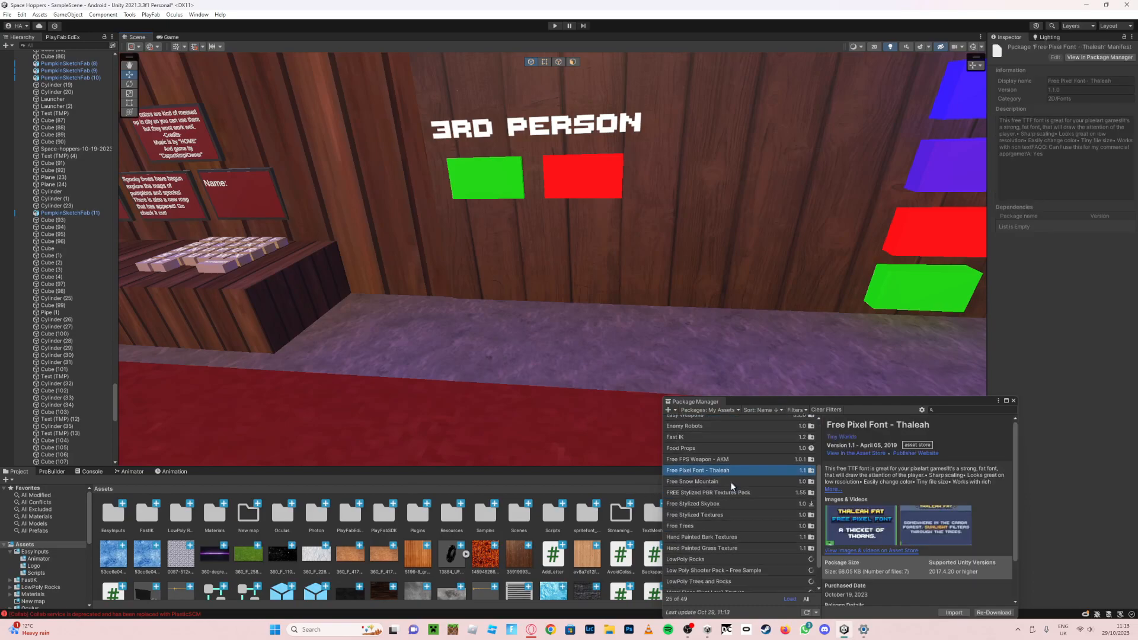
scroll(down, 3)
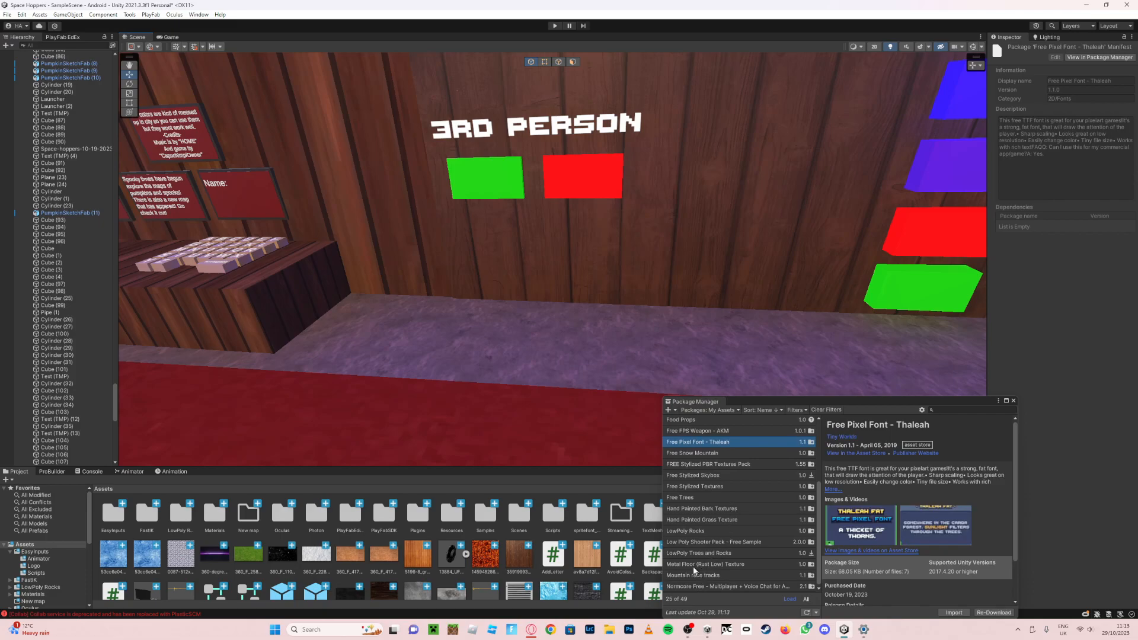
scroll(up, 3)
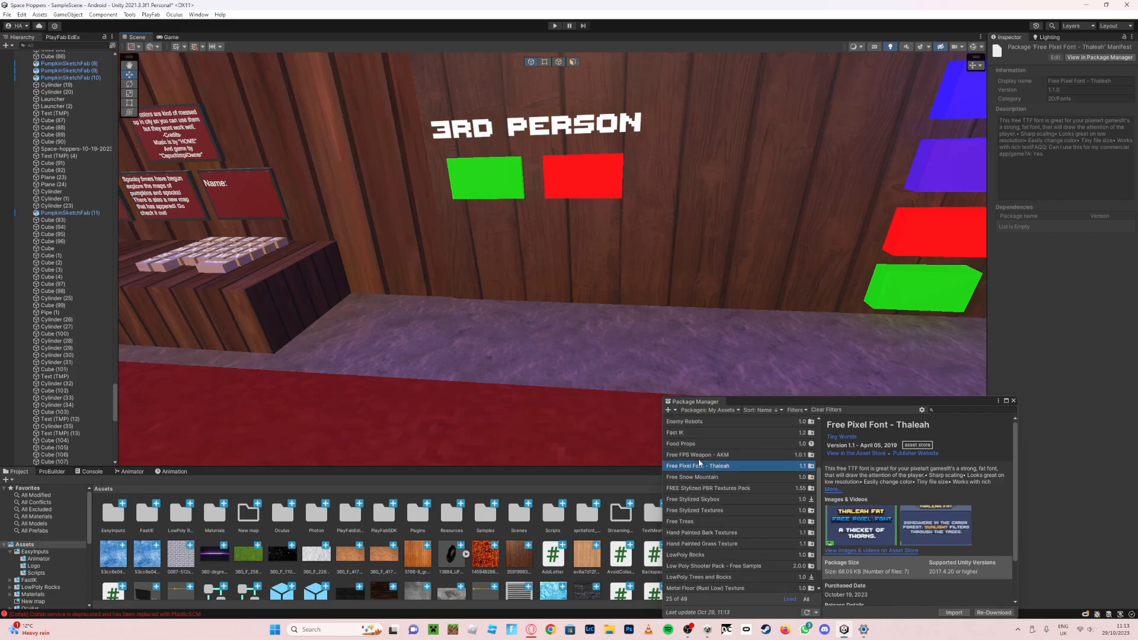
scroll(up, 3)
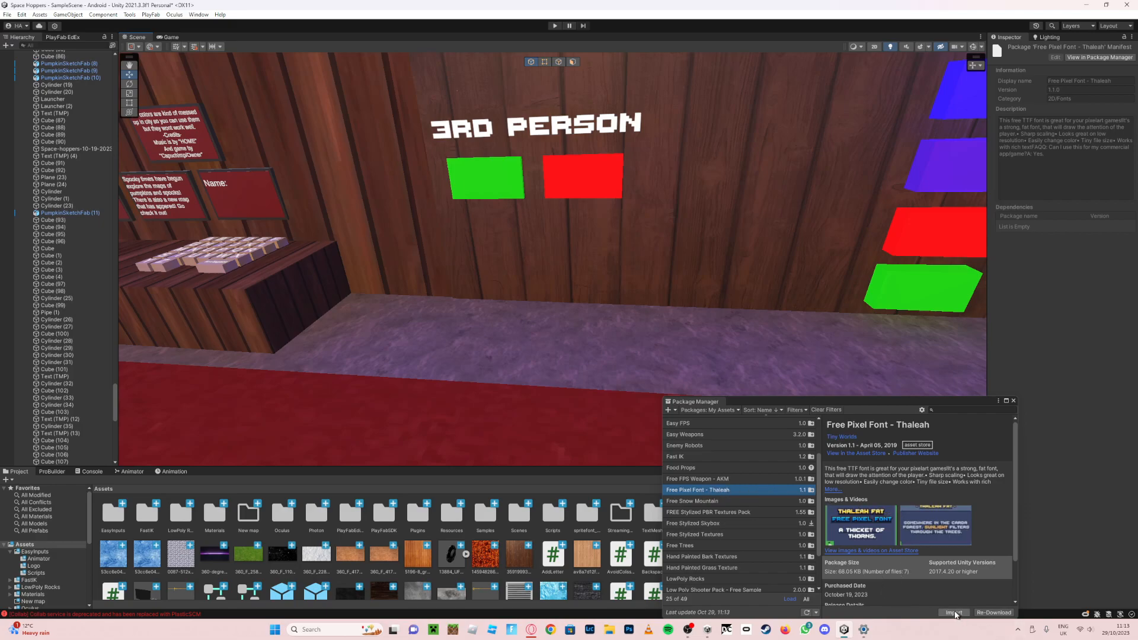
Import all of the Thaleah package's files into the project and dismiss Package Manager
click(954, 612)
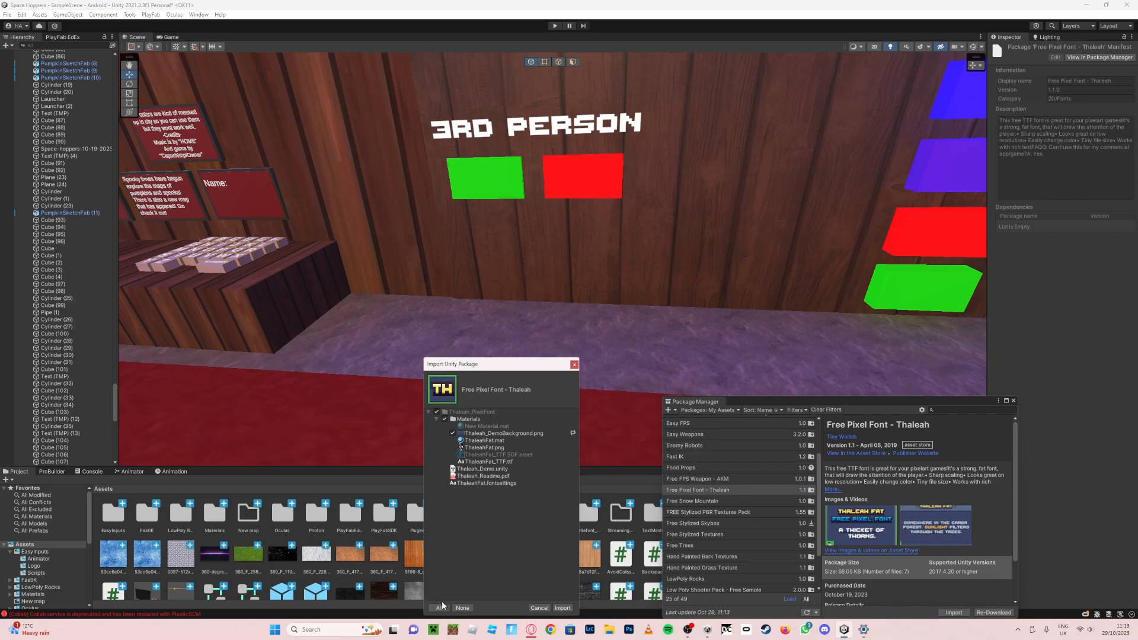
click(562, 607)
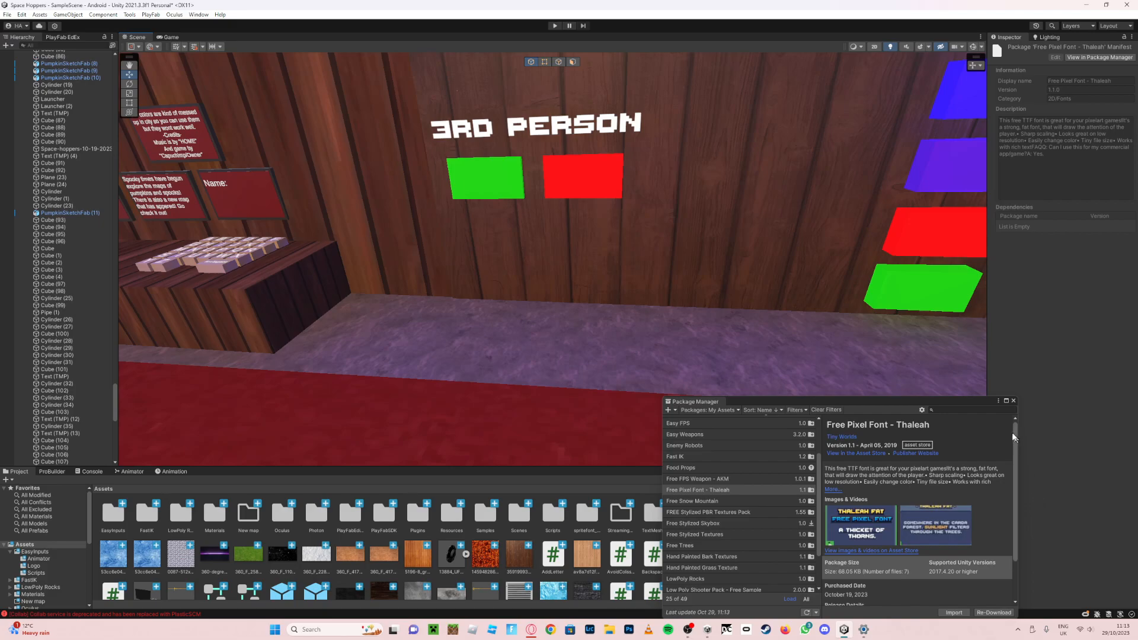
click(1012, 402)
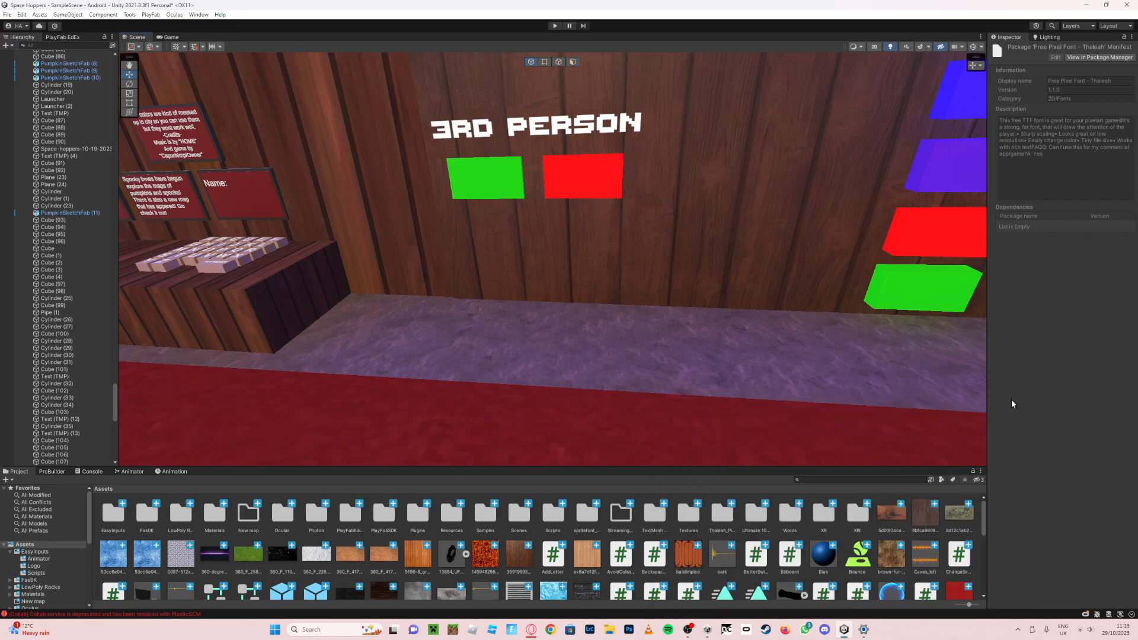
mouse_move(216, 536)
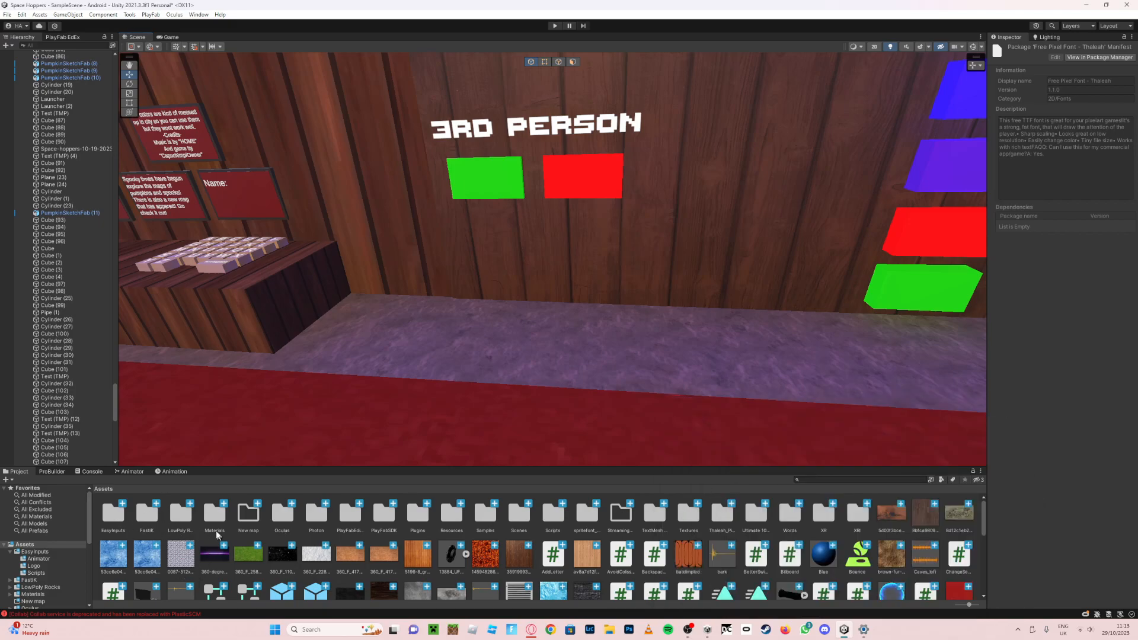
mouse_move(696, 541)
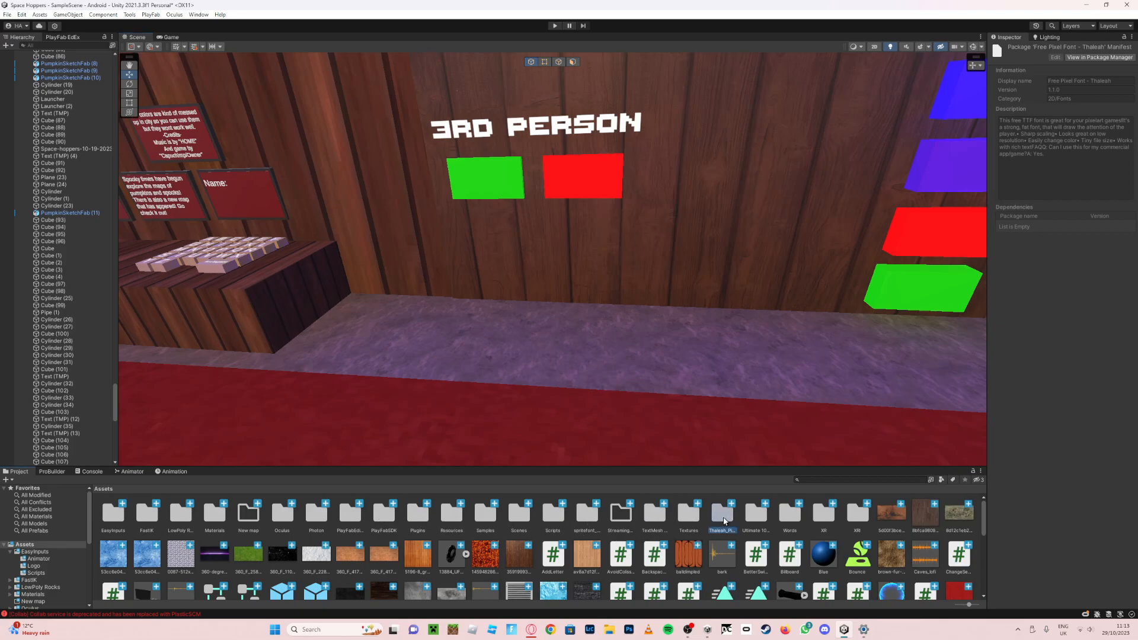
Show the ThaleahFat font asset from the Thaleah_PixelFont folder in the Inspector
double_click(722, 516)
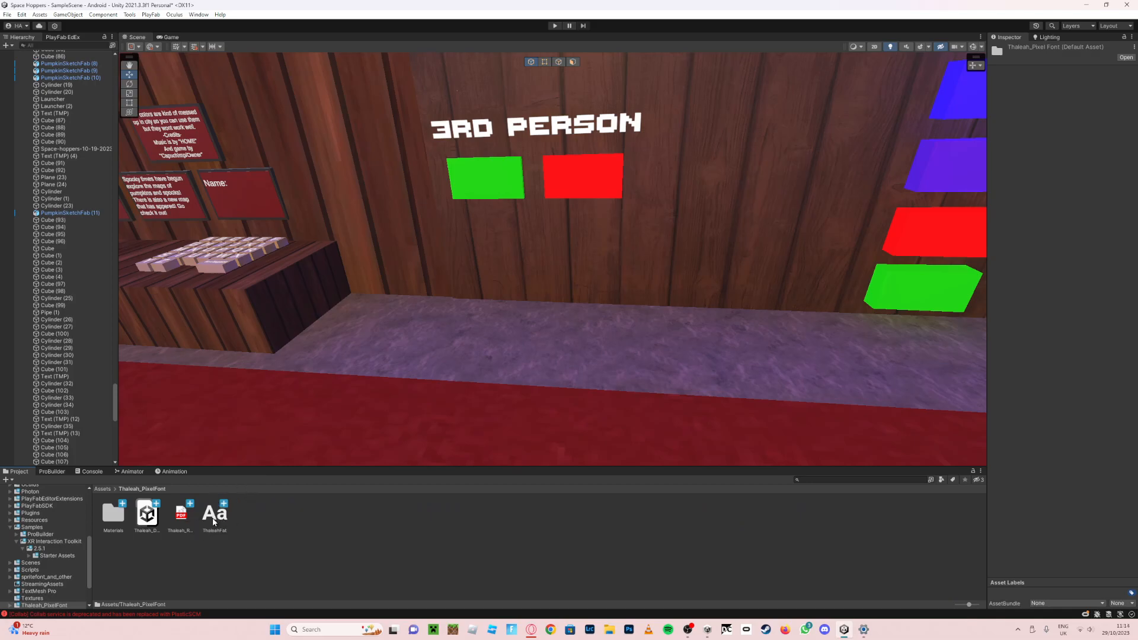
click(215, 512)
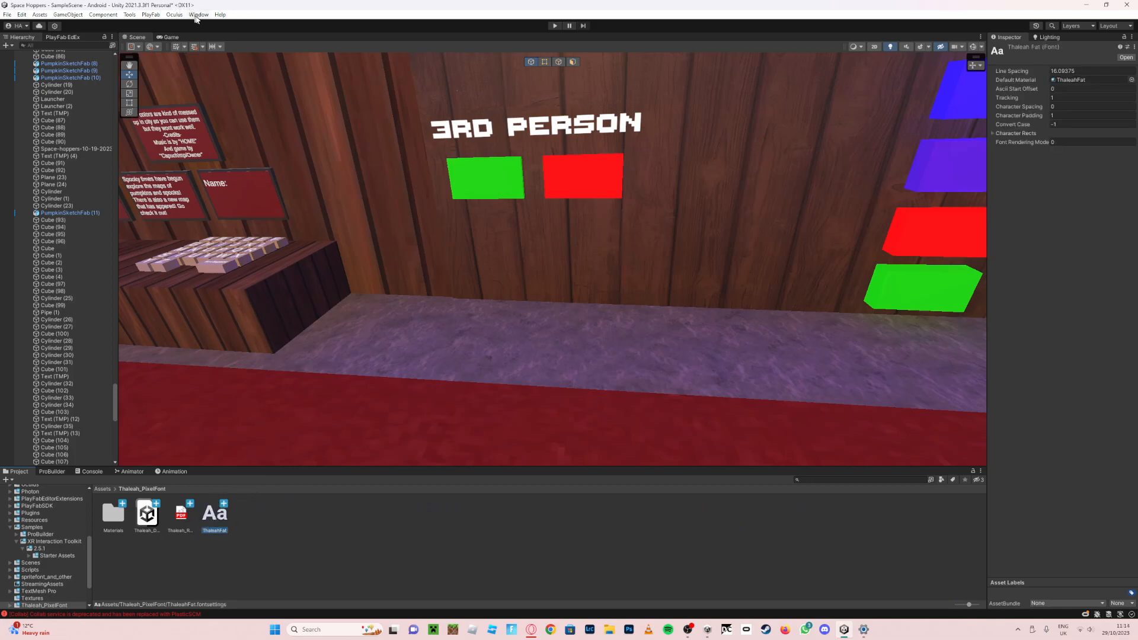
click(198, 14)
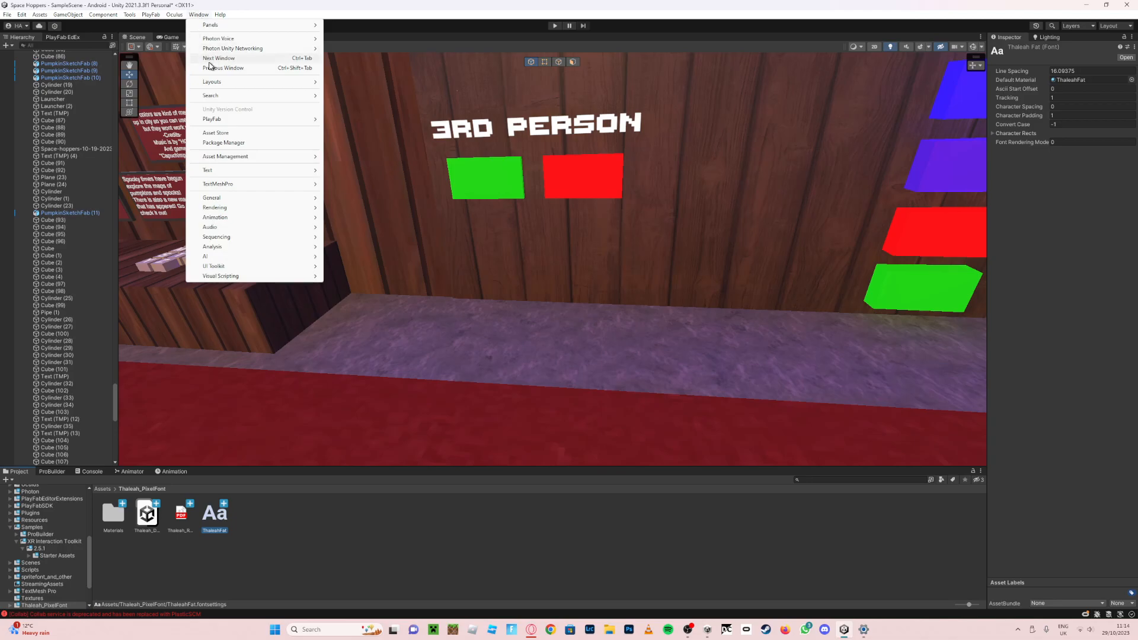
mouse_move(244, 195)
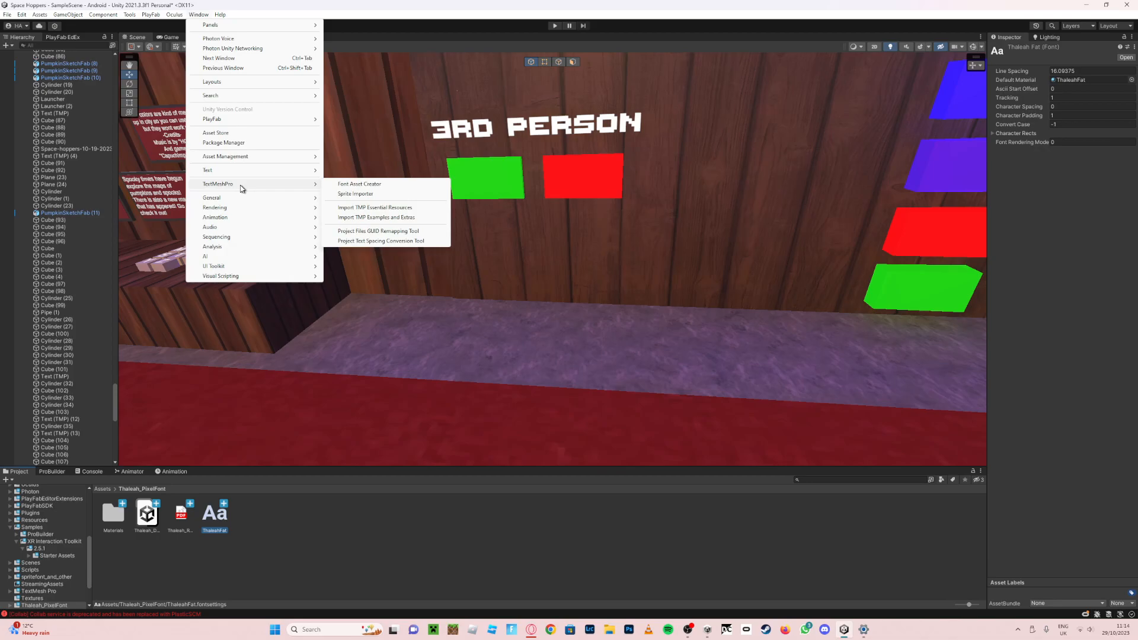
click(358, 183)
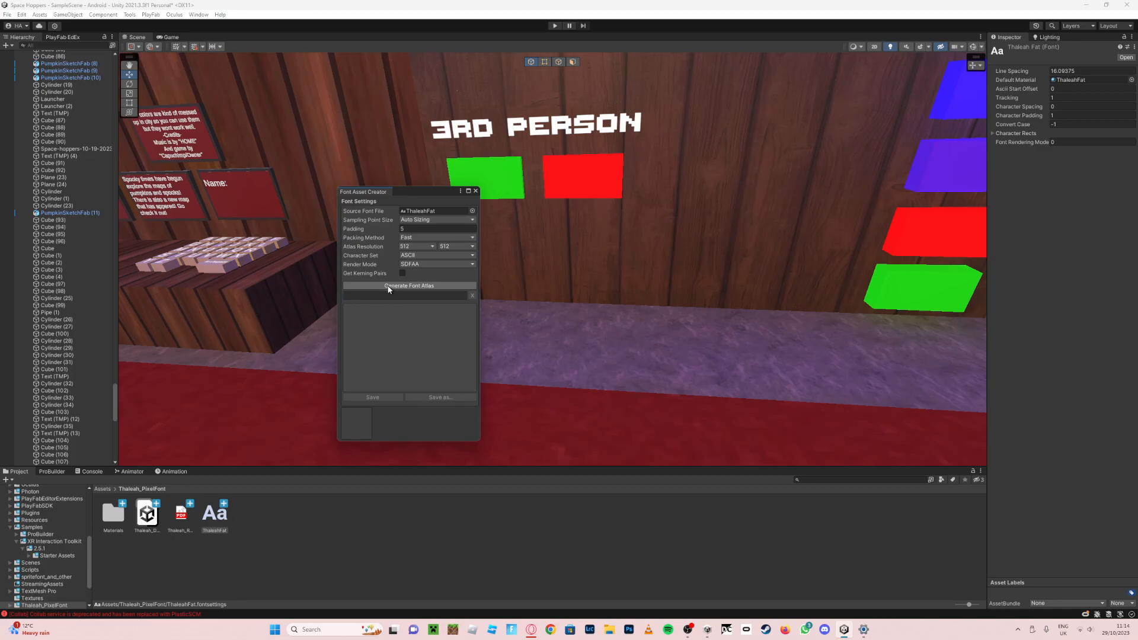
mouse_move(416, 299)
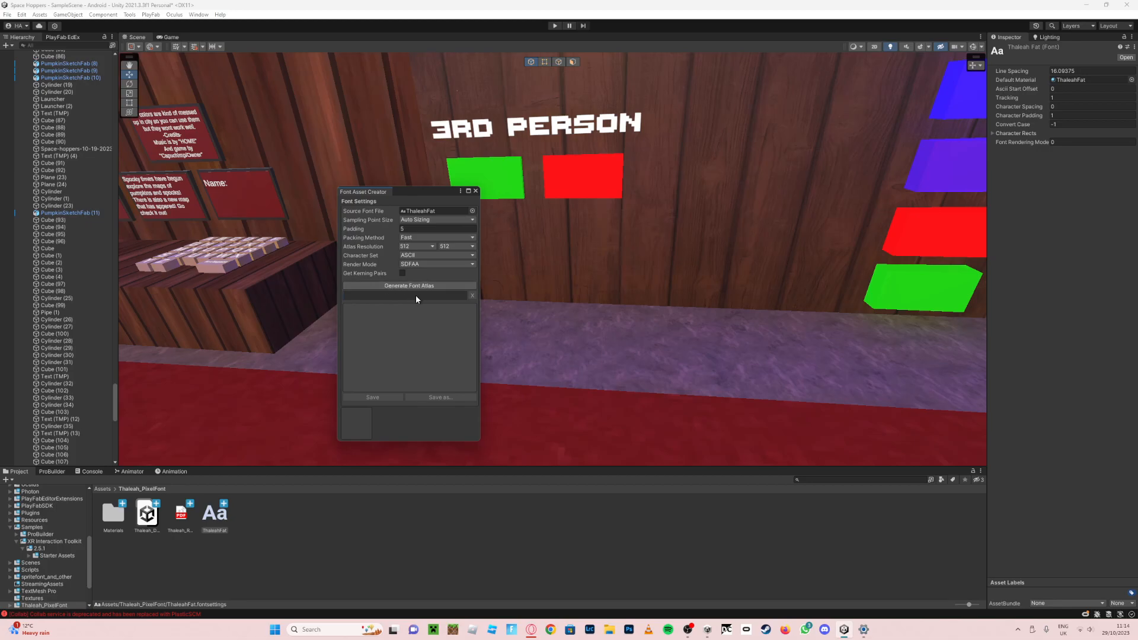
mouse_move(441, 341)
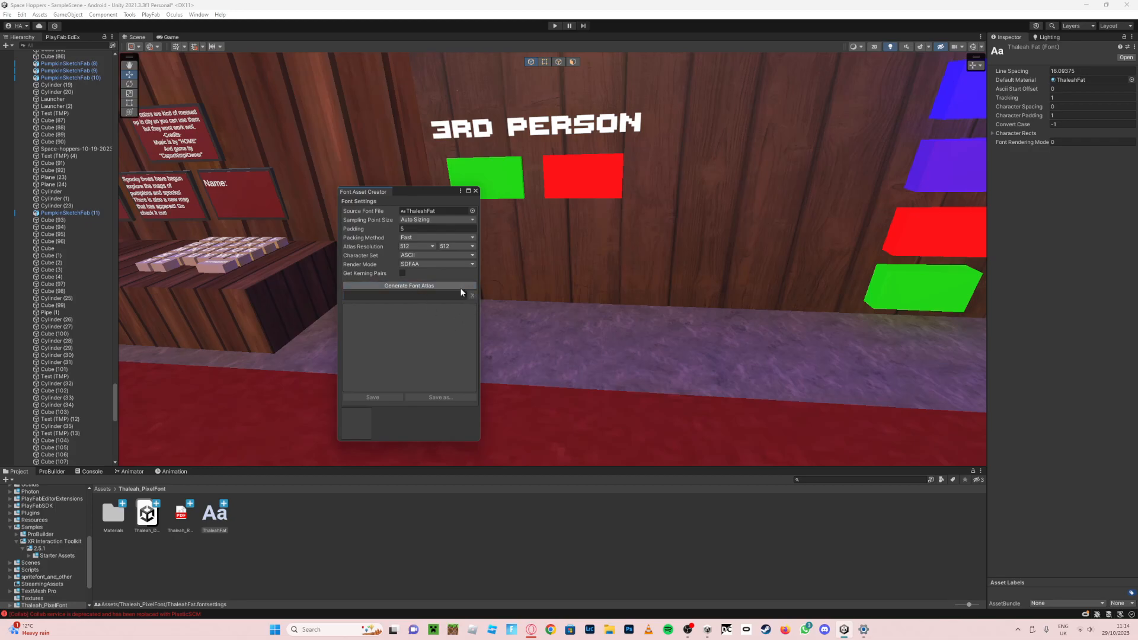
click(476, 191)
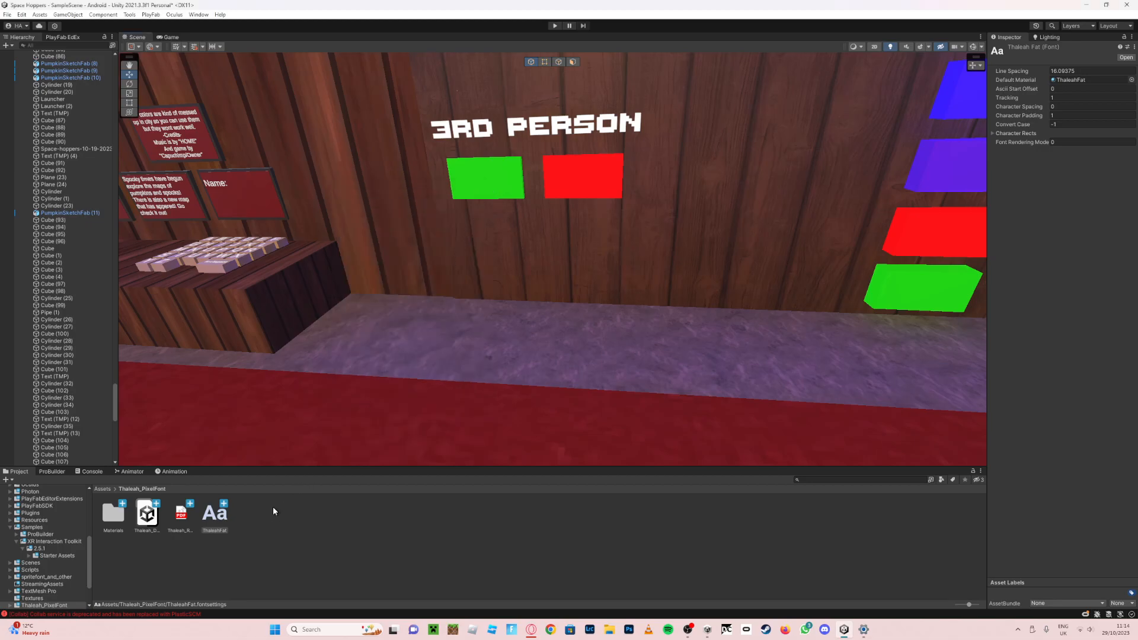
mouse_move(267, 450)
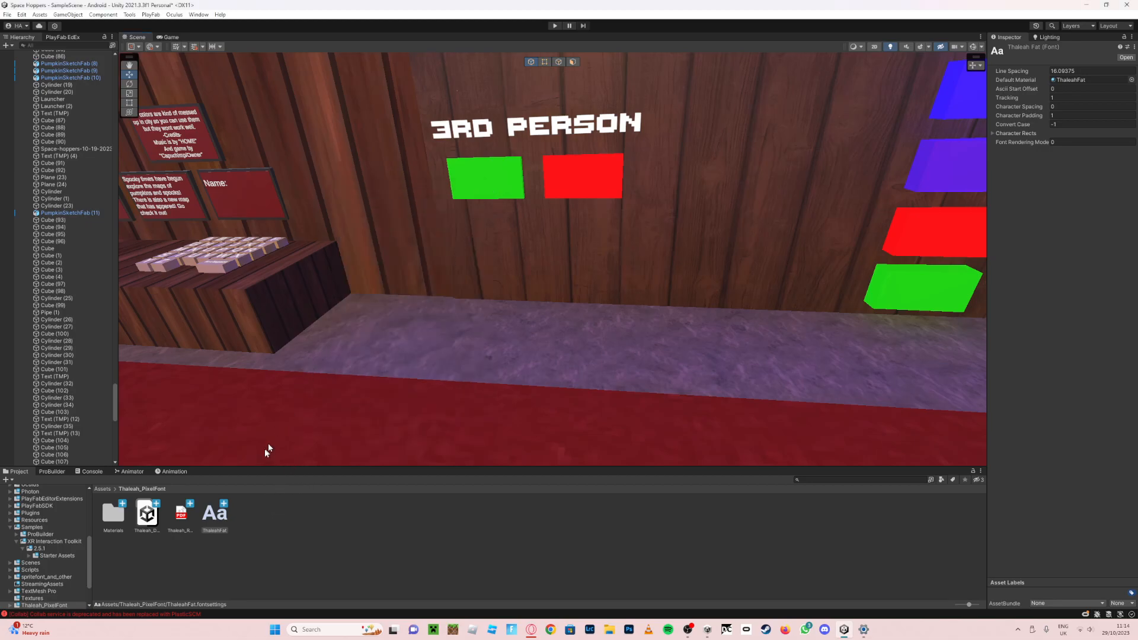
mouse_move(257, 496)
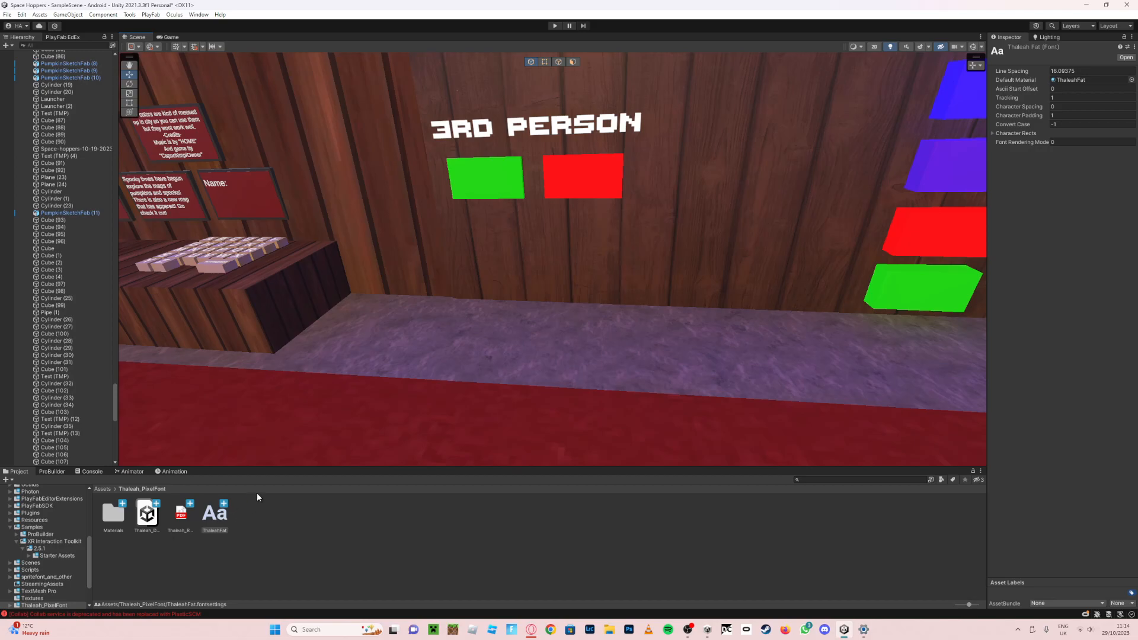
mouse_move(274, 516)
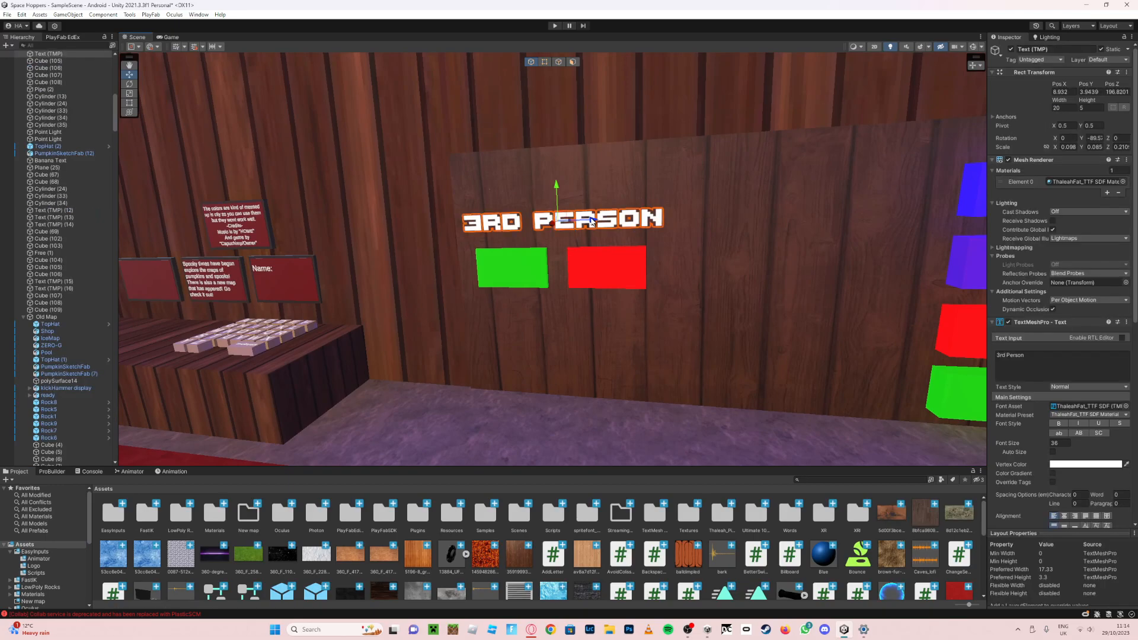
Scroll the Inspector to reach the TextMeshPro Font Asset field for the 3RD PERSON text
scroll(down, 3)
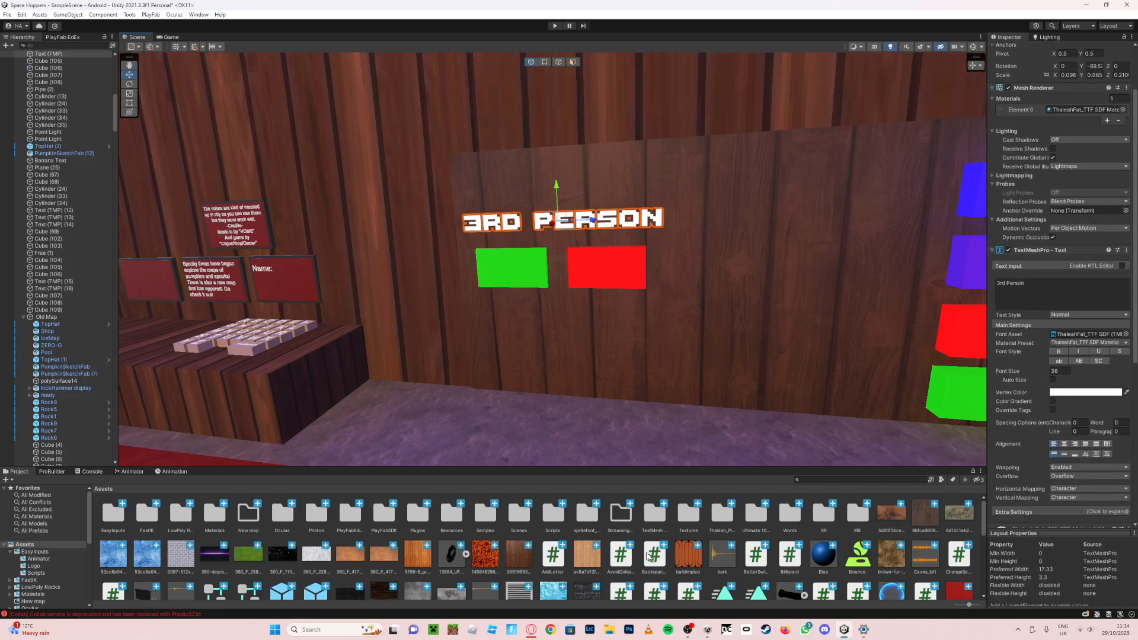
mouse_move(105, 523)
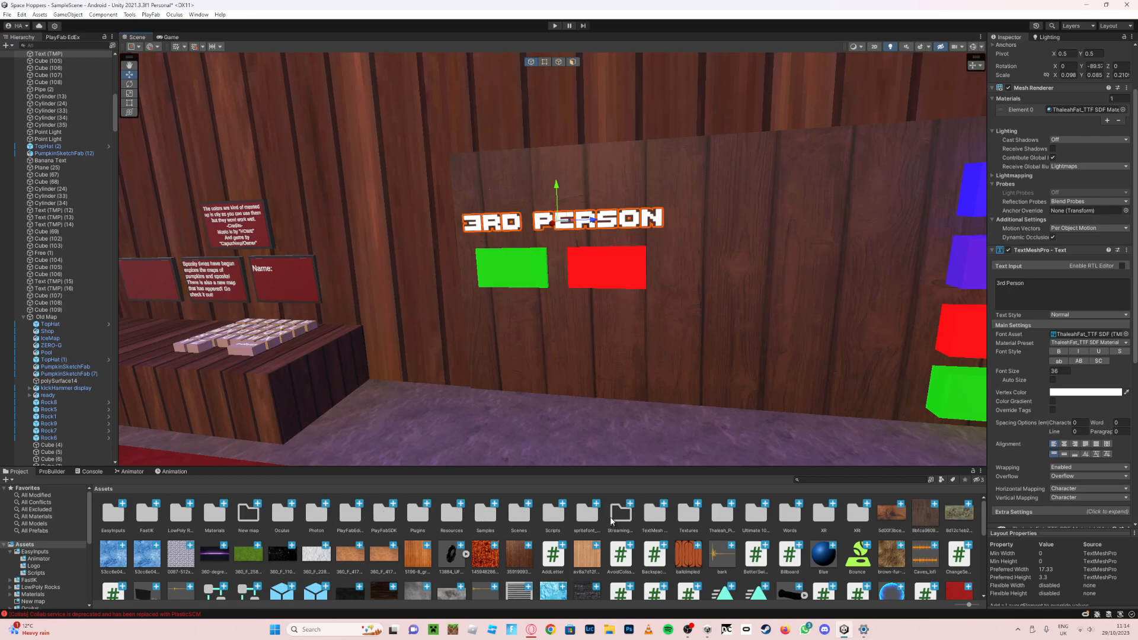
mouse_move(711, 523)
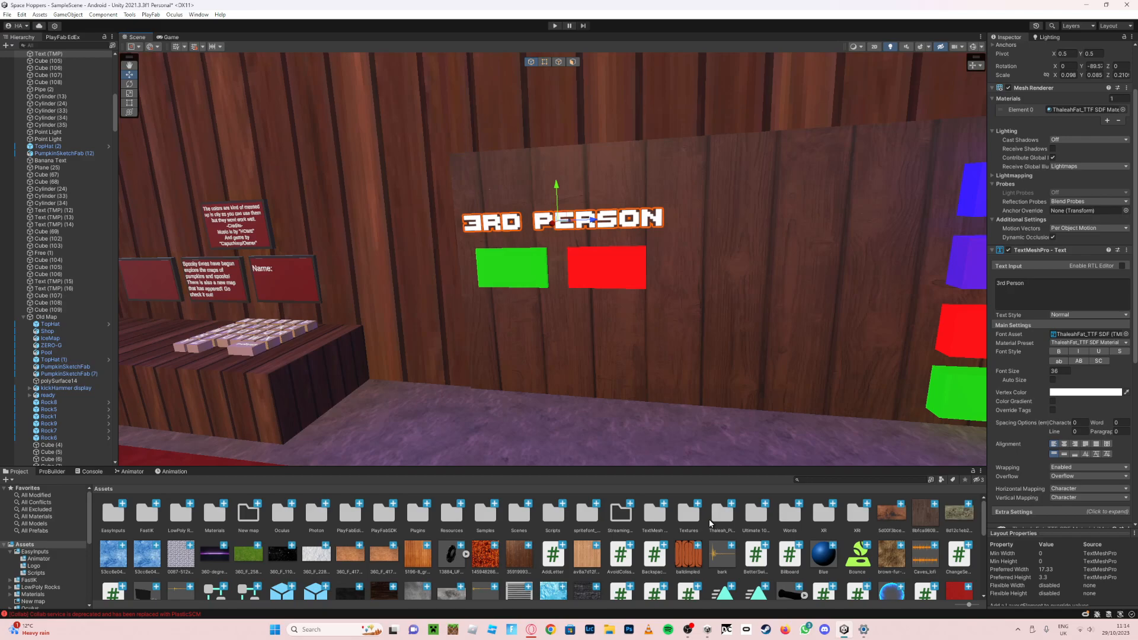
scroll(down, 3)
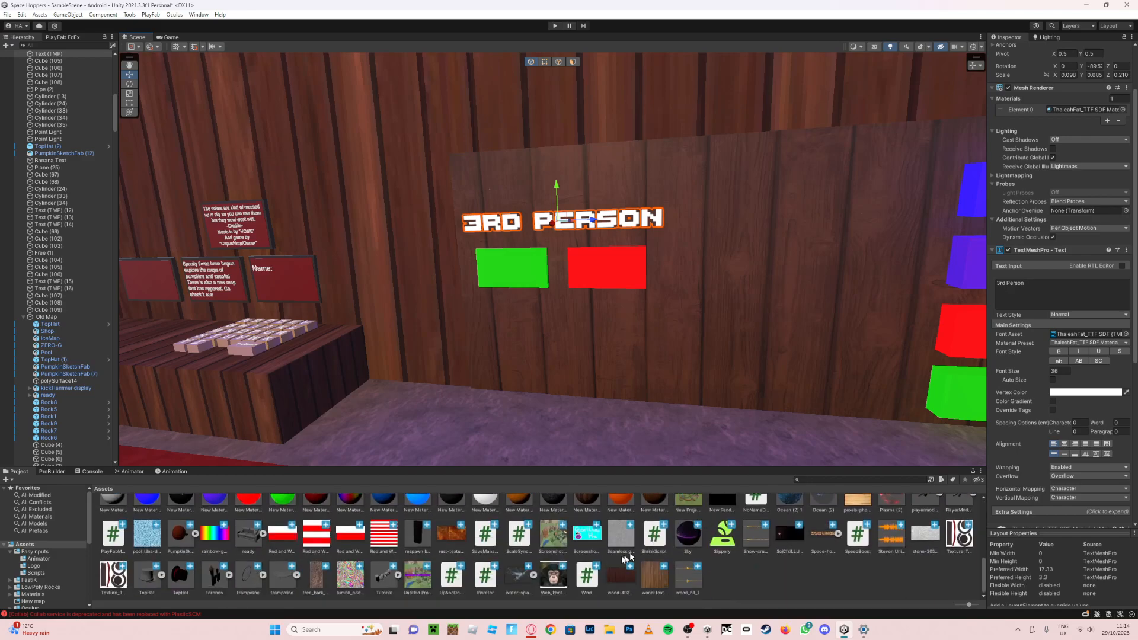
mouse_move(470, 564)
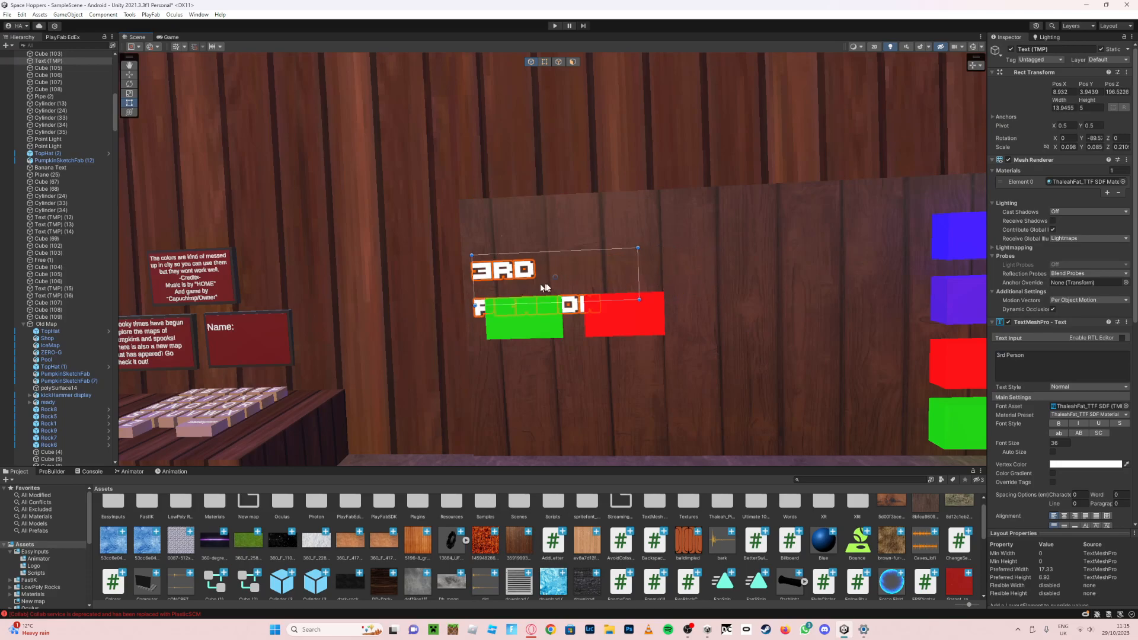
mouse_move(543, 282)
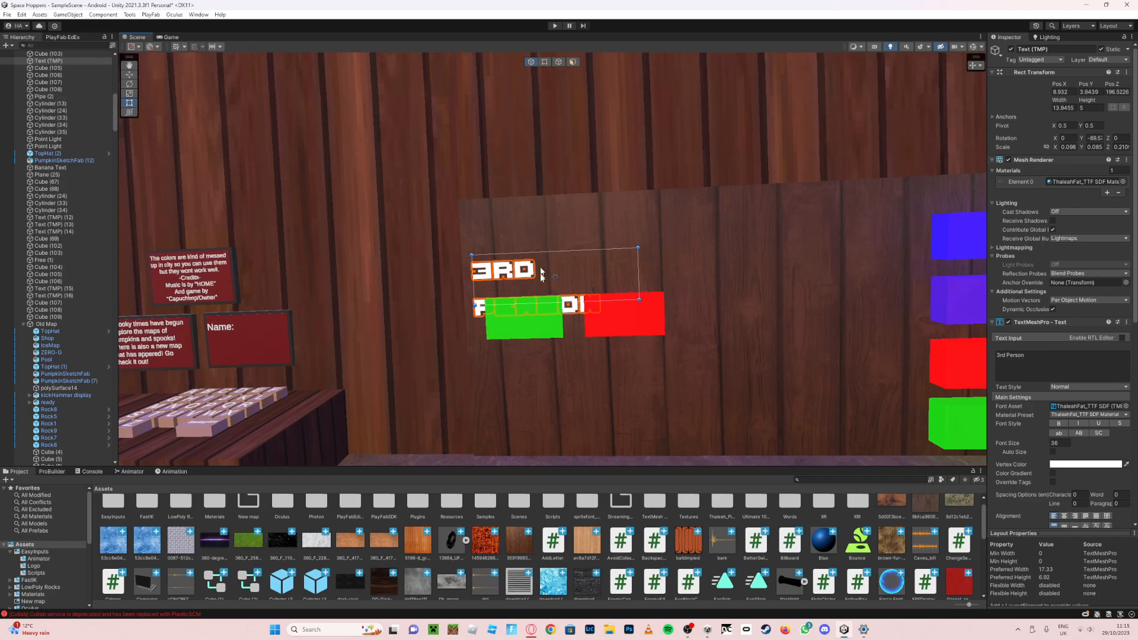